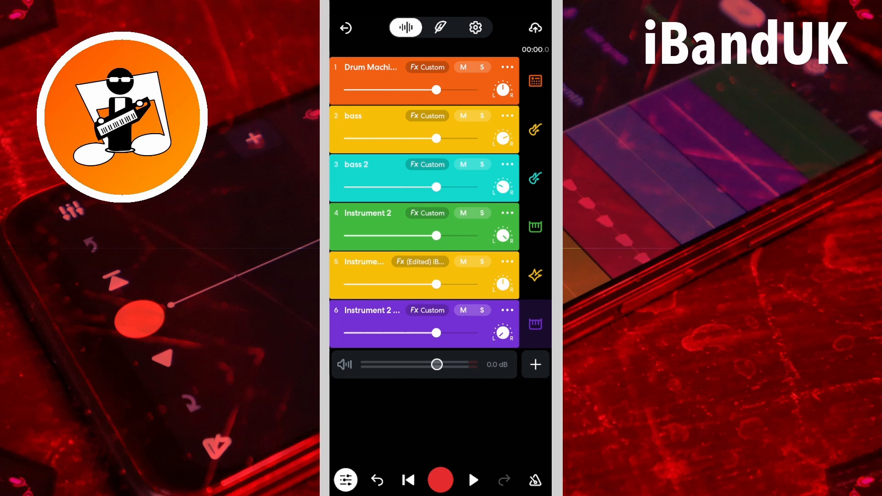
- Play the song and set the master volume slider to about -1.4 dB
left_click(474, 480)
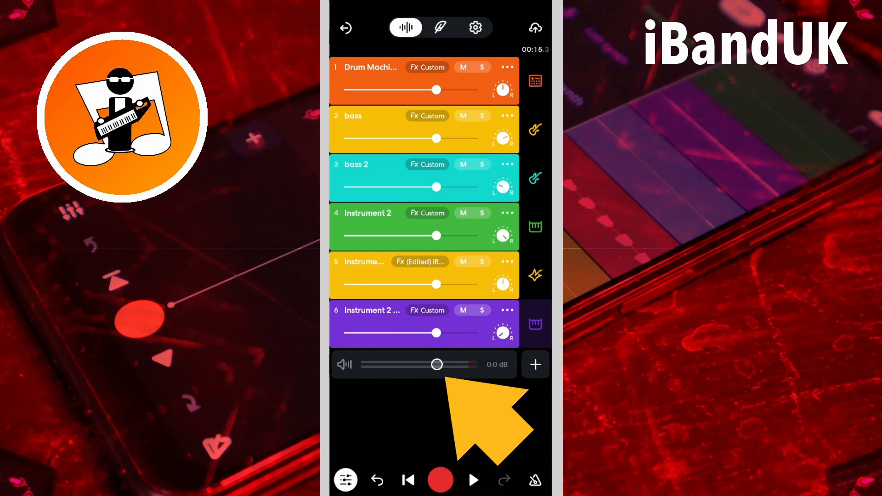
left_click_drag(438, 364, 421, 364)
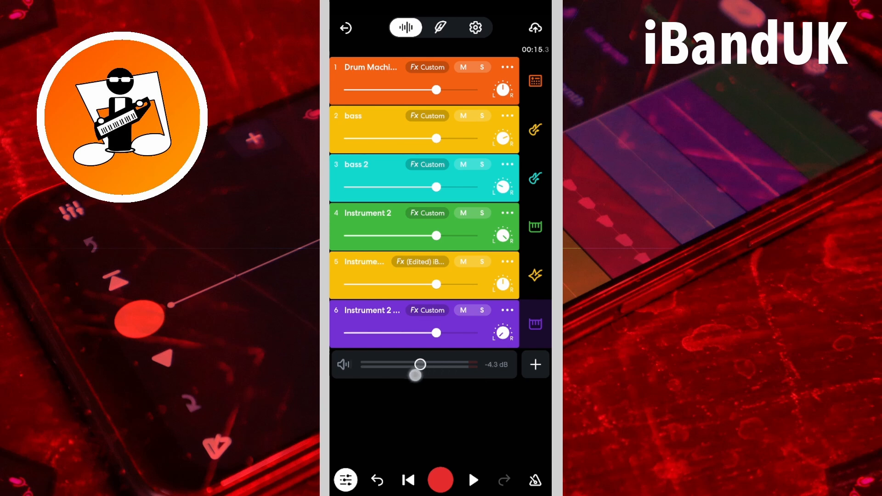
left_click_drag(421, 364, 431, 364)
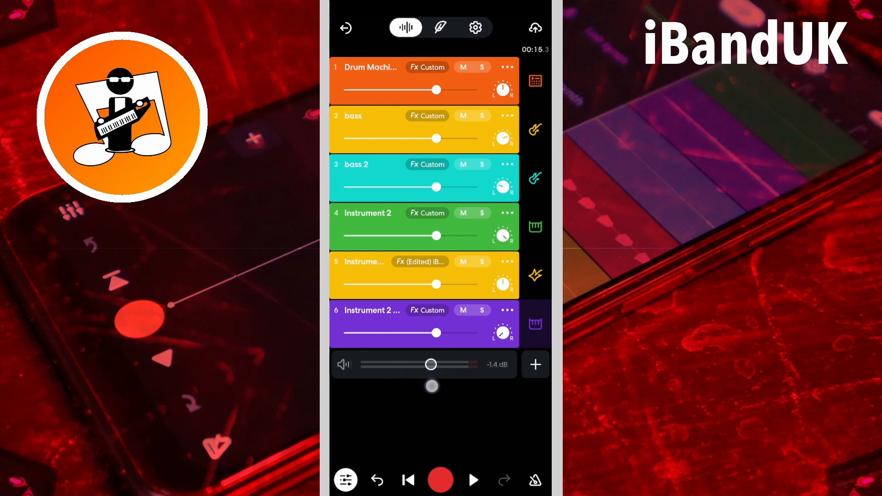
left_click_drag(431, 364, 437, 364)
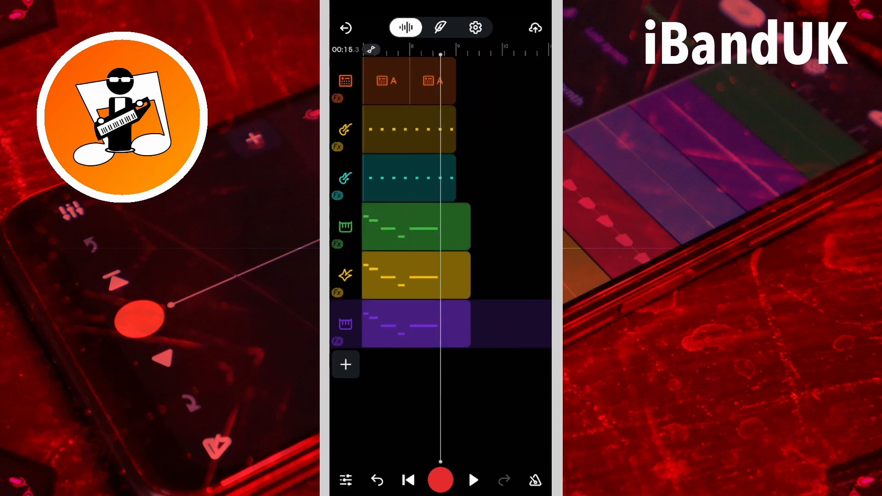
- Save and exit the studio, then open the 'spot' project from the Library
left_click(534, 28)
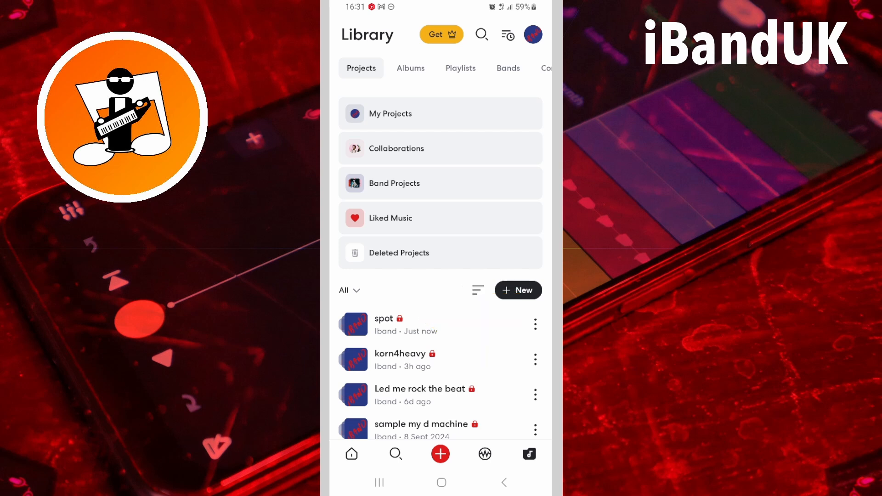
left_click(393, 325)
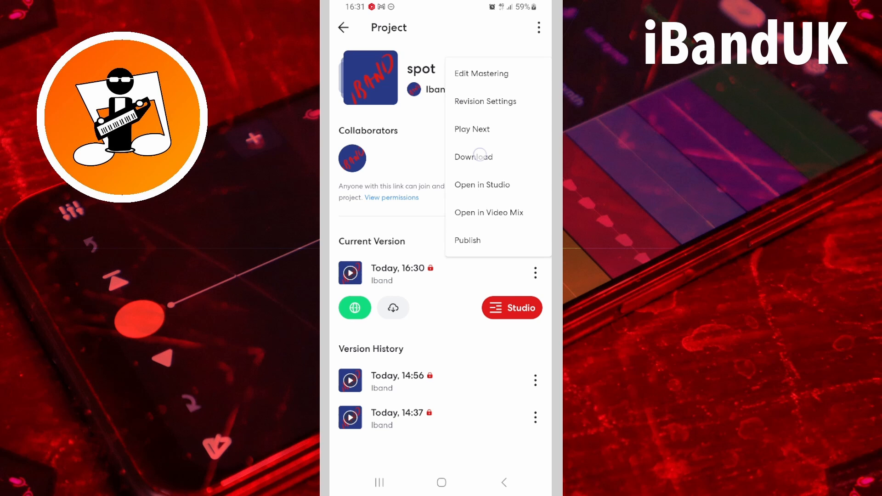
- Download spot as audio, then start a new project via Import File
left_click(474, 157)
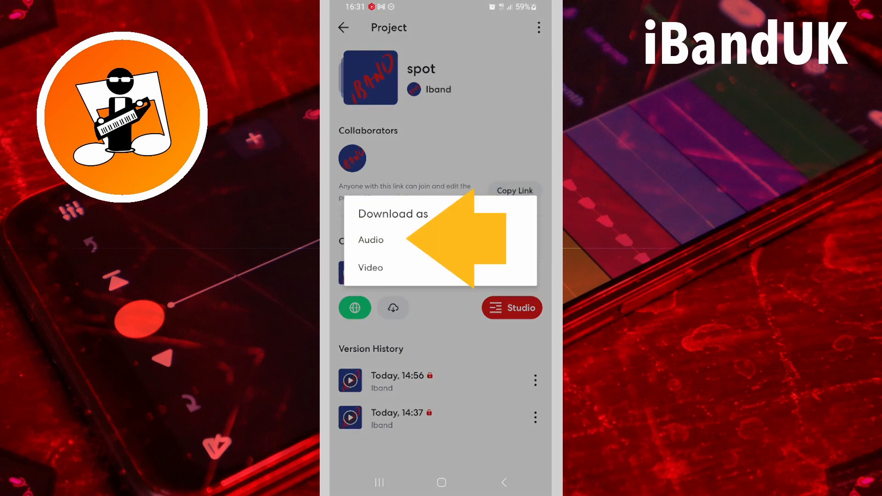
left_click(371, 239)
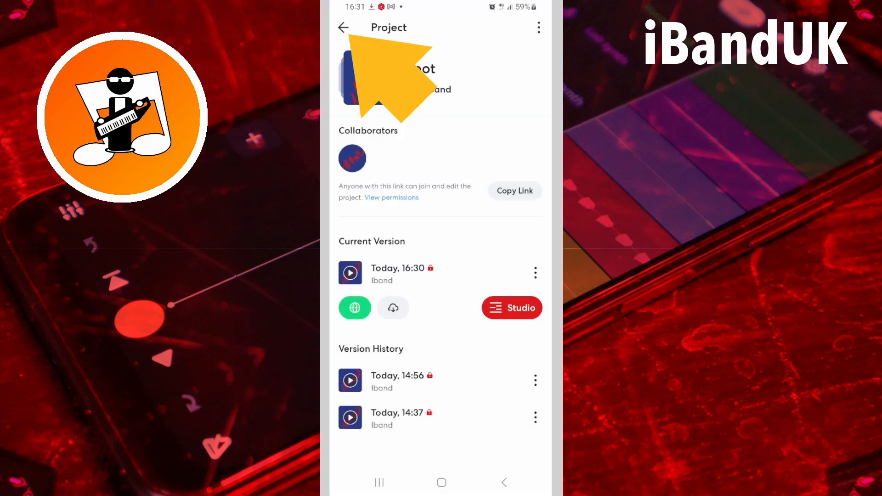
left_click(343, 28)
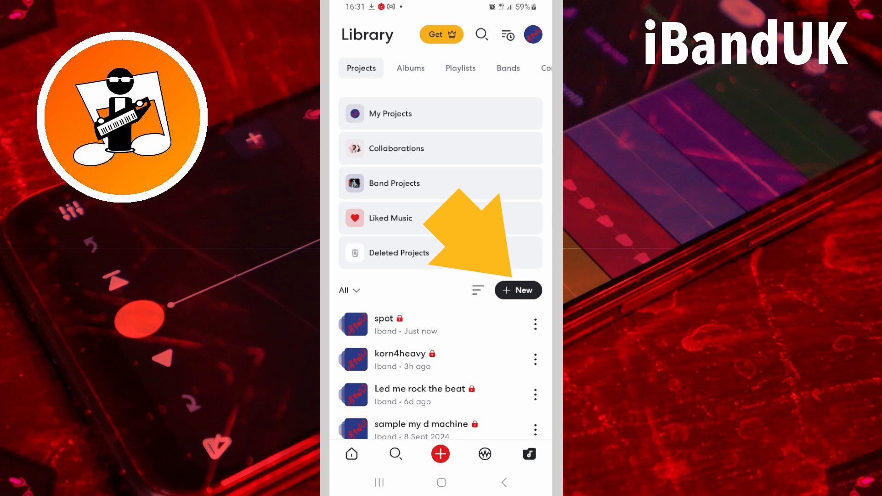
left_click(440, 454)
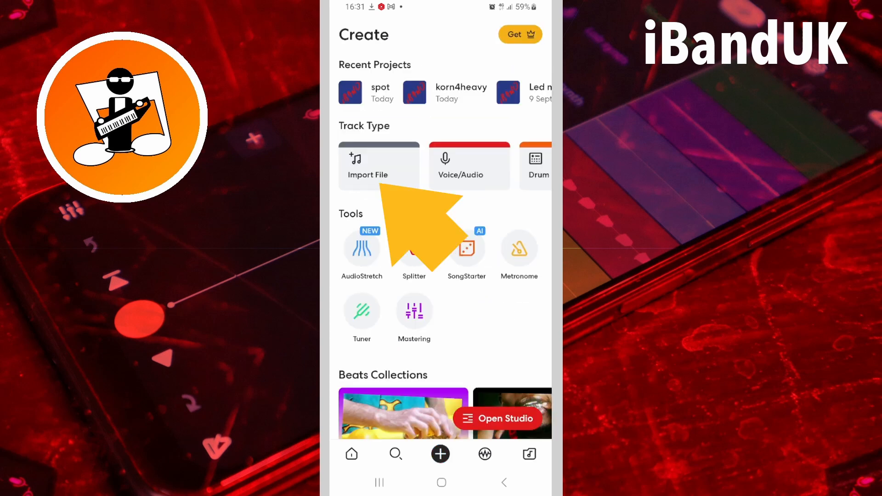
left_click(379, 165)
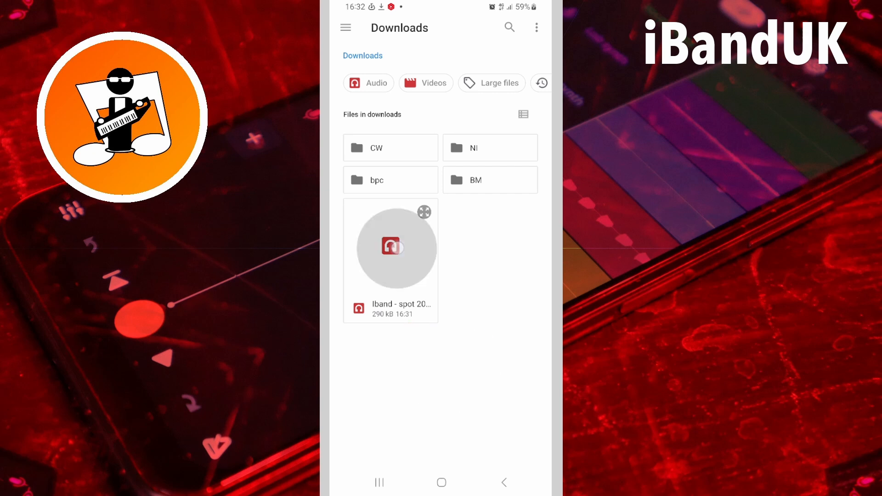
- Import the 'Iband - spot' audio file from the Downloads folder
left_click(391, 247)
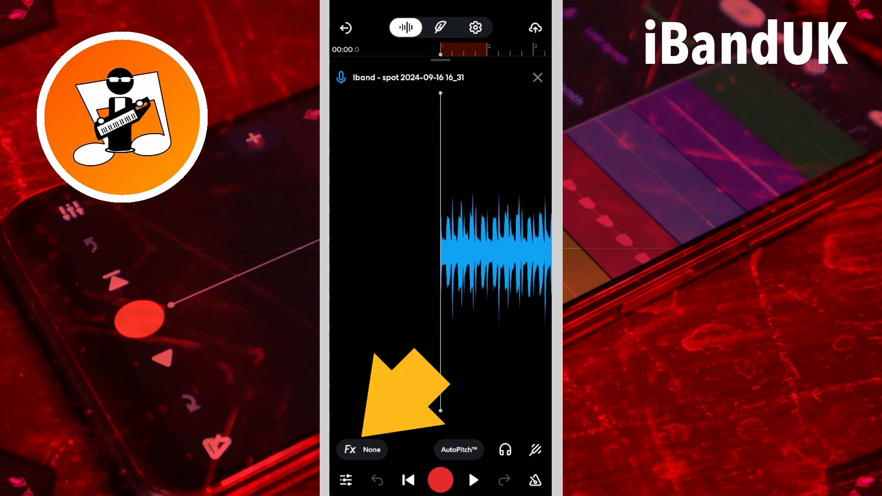
- Add a Utility Gain effect set to 1 dB to the imported spot track
left_click(362, 449)
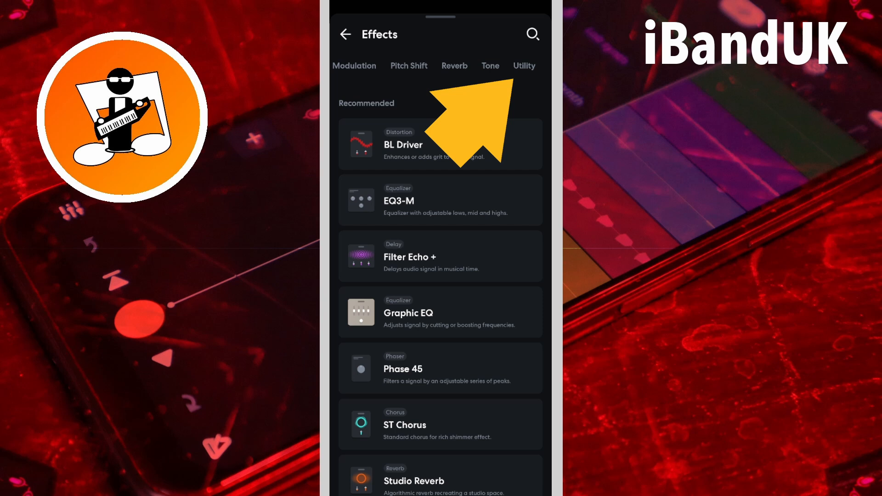
left_click(524, 66)
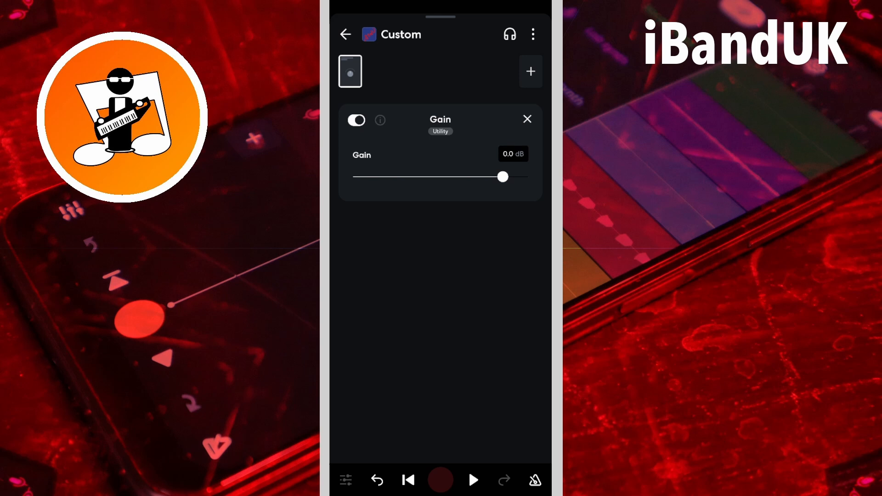
left_click(514, 153)
type("1")
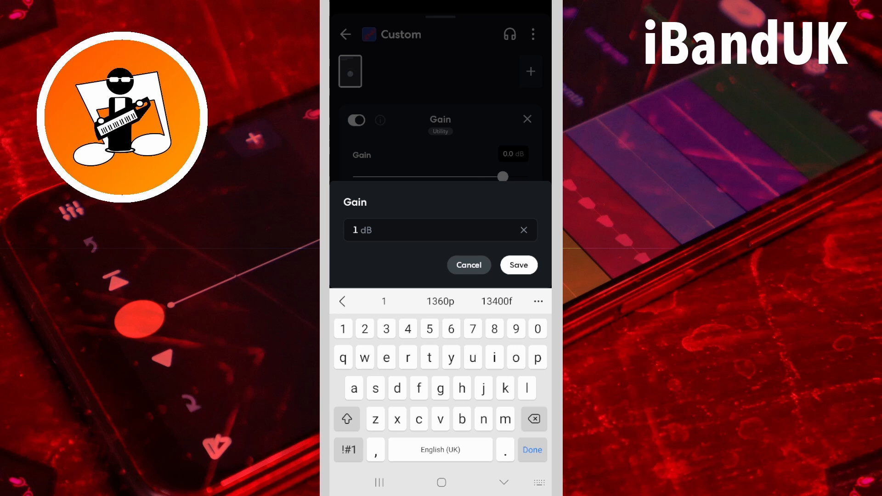
left_click(519, 265)
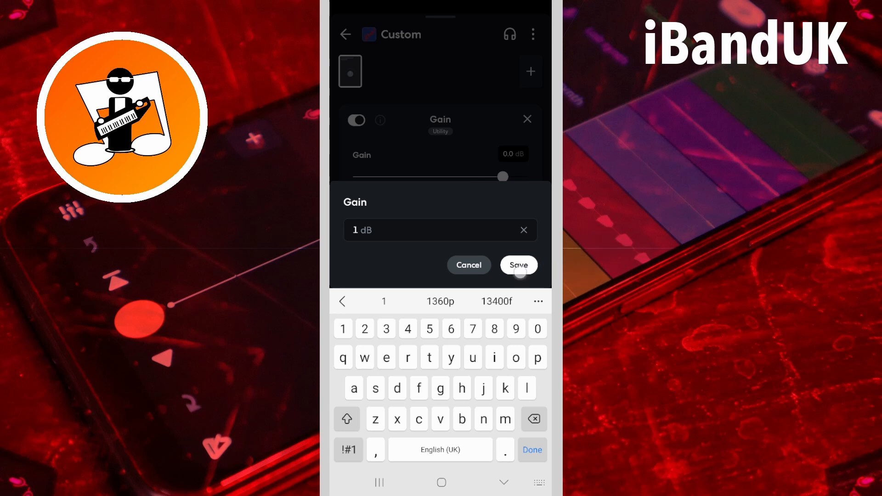
left_click(519, 265)
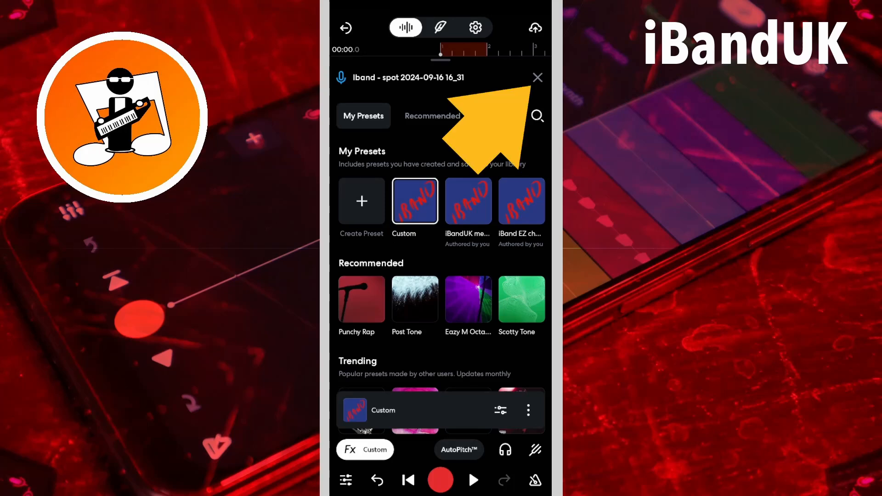
left_click(537, 77)
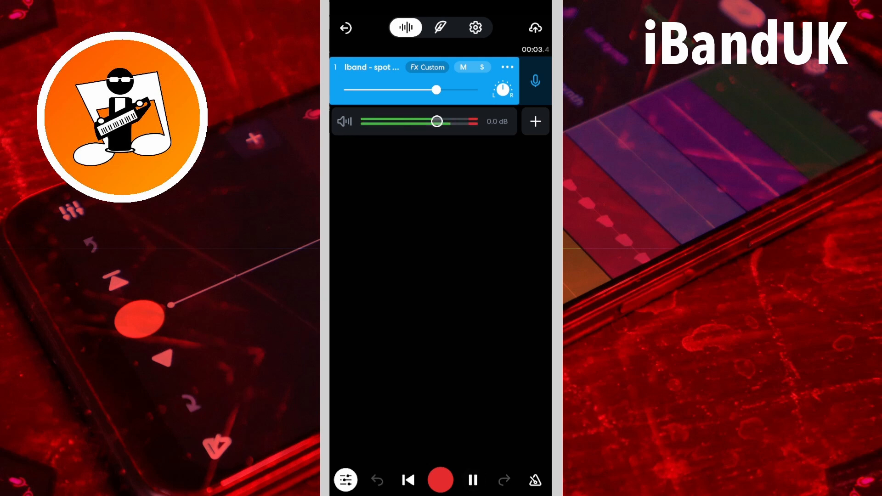
- Pause the imported track's playback at about 3.7 seconds
left_click(473, 480)
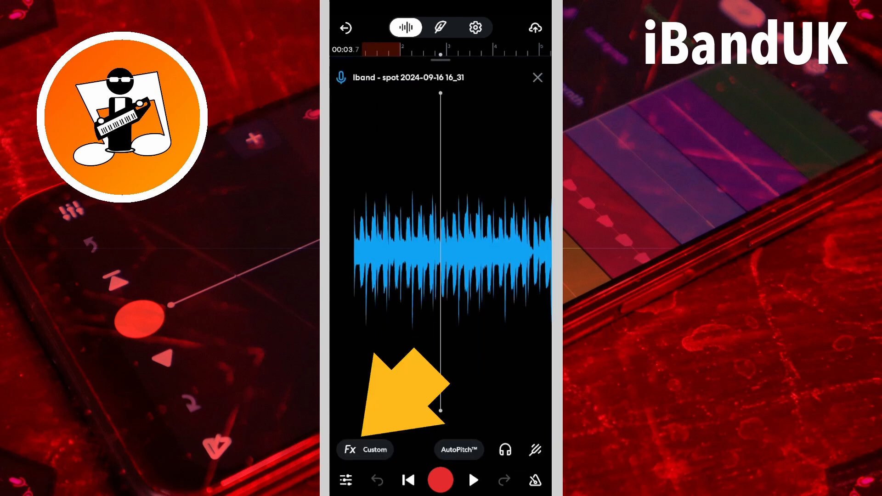
- Add a Vintage Limiter from the Dynamics list after Gain in the Custom chain
left_click(365, 450)
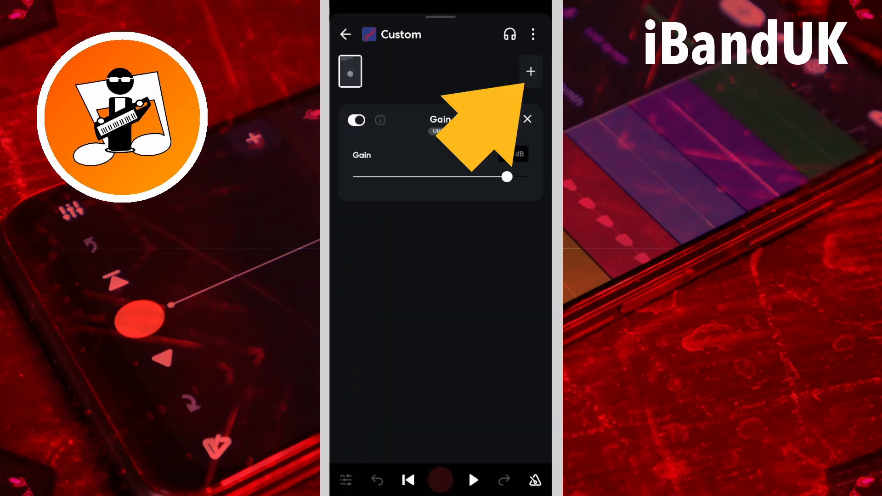
left_click(531, 71)
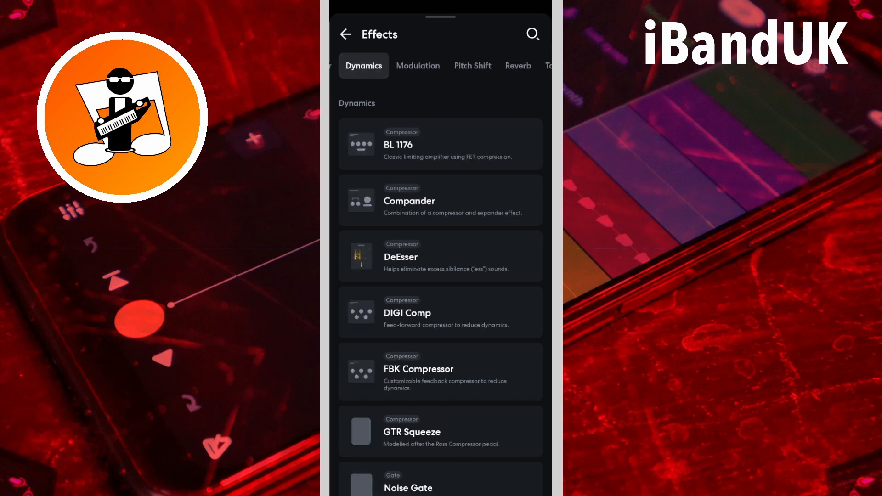
scroll("down", 3)
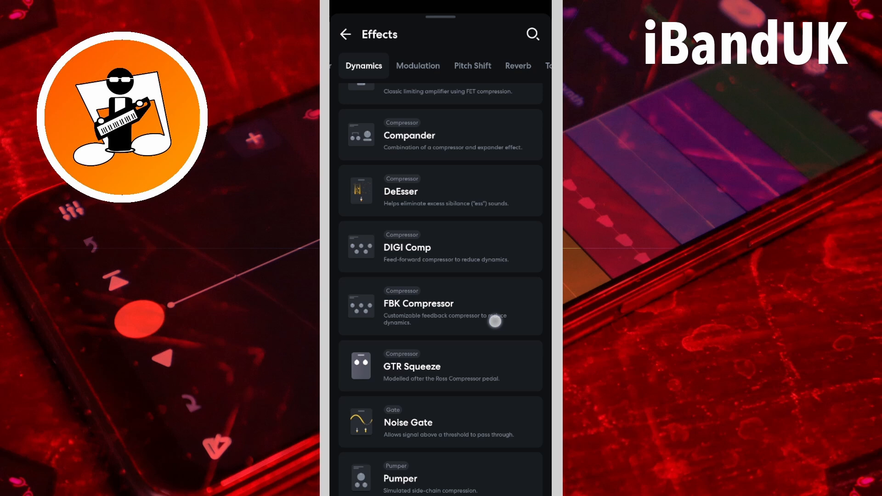
scroll("down", 3)
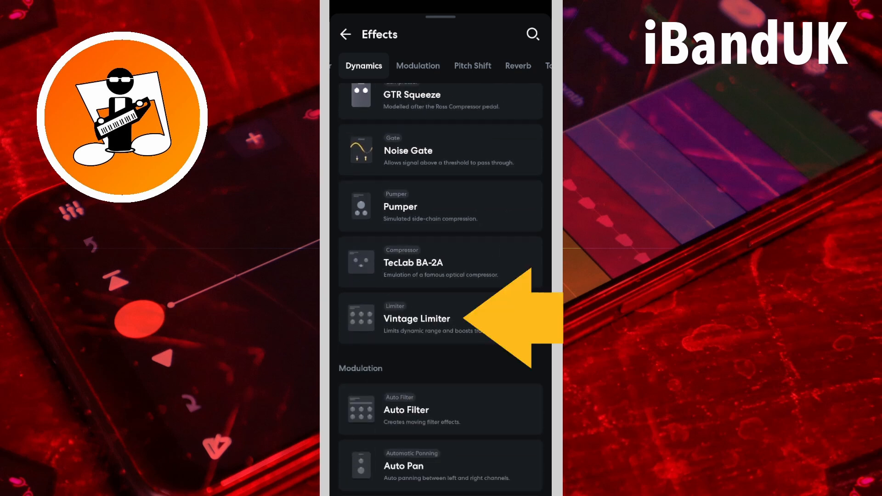
left_click(416, 319)
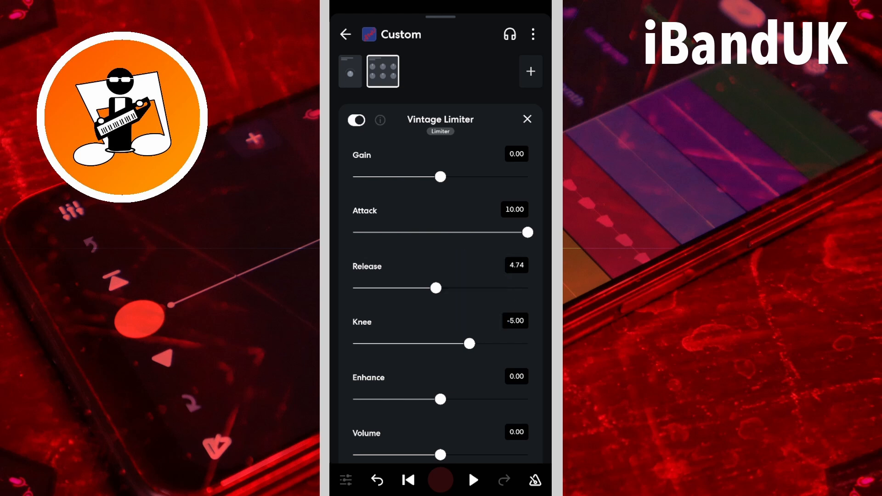
- Give the Vintage Limiter attack 0, knee 0 and volume -1
left_click_drag(528, 232, 353, 231)
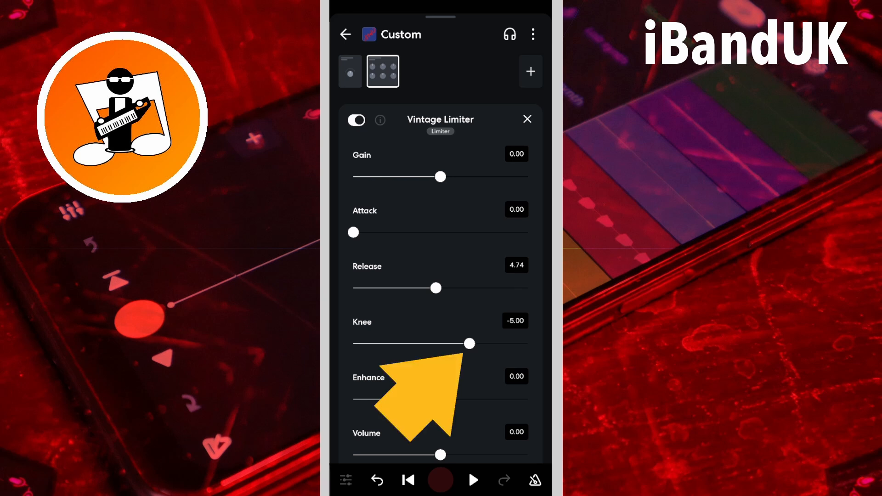
left_click_drag(472, 343, 529, 343)
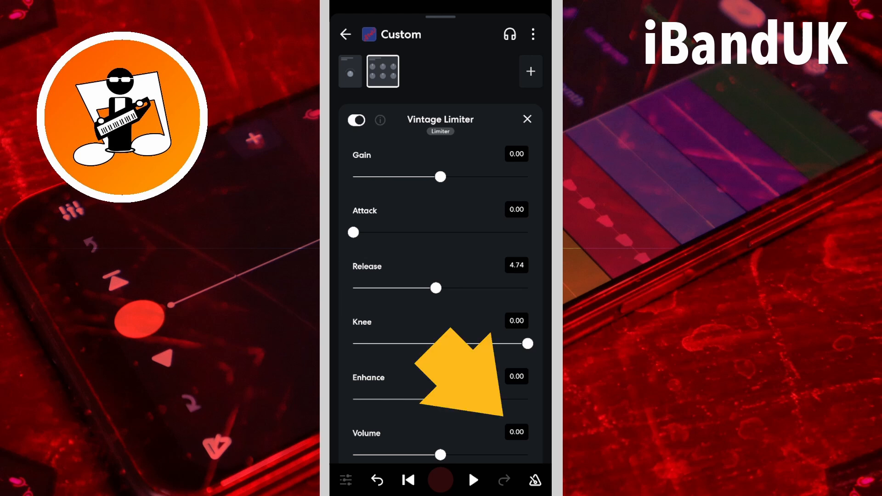
left_click(516, 432)
type("-1")
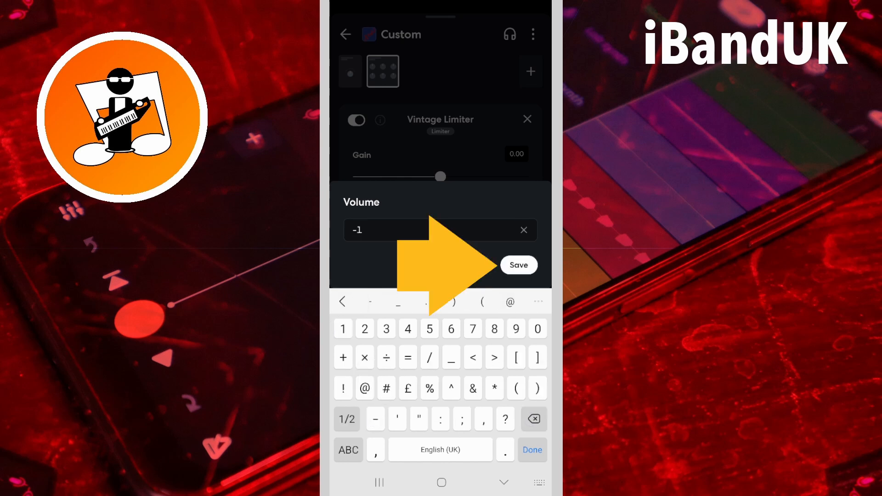
left_click(518, 265)
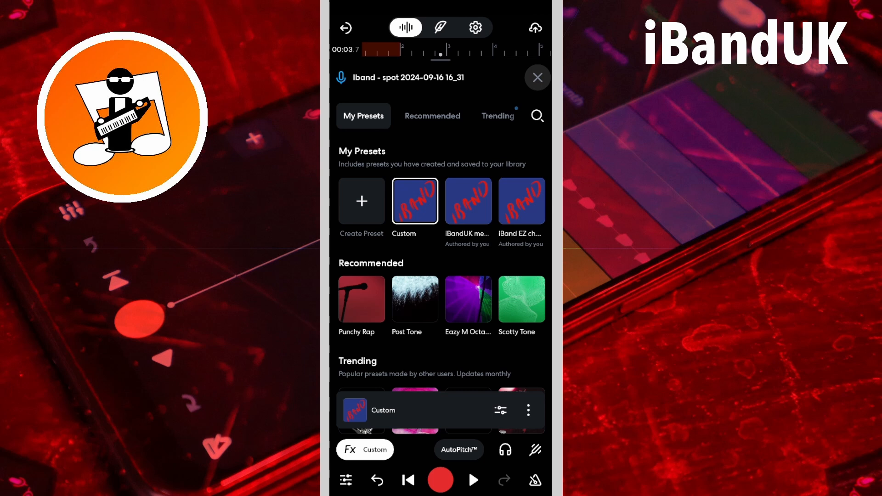
- Close the presets panel and stop the limited track's preview at about 6.5 seconds
left_click(538, 77)
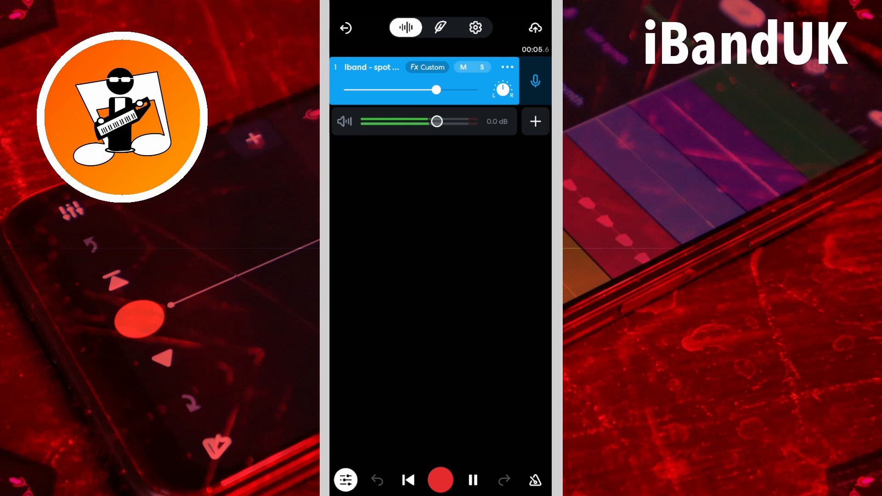
left_click(472, 480)
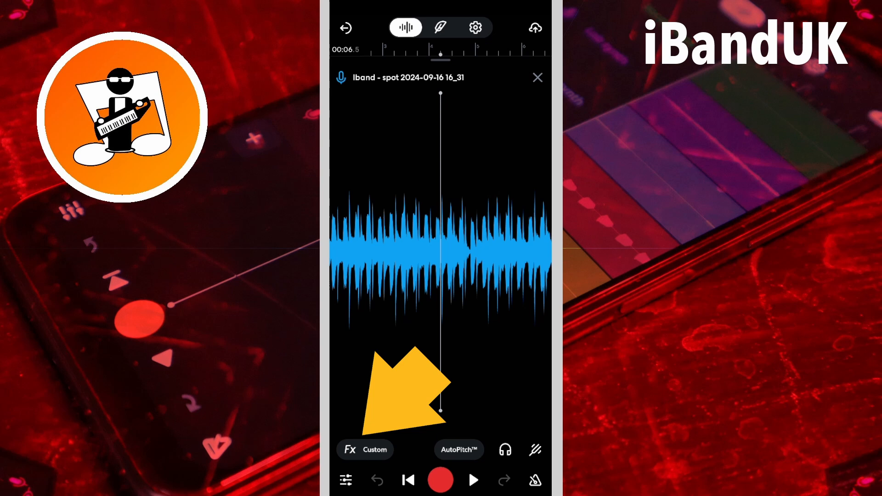
- Boost the Gain effect in the Custom chain to about 2.9 dB
left_click(365, 450)
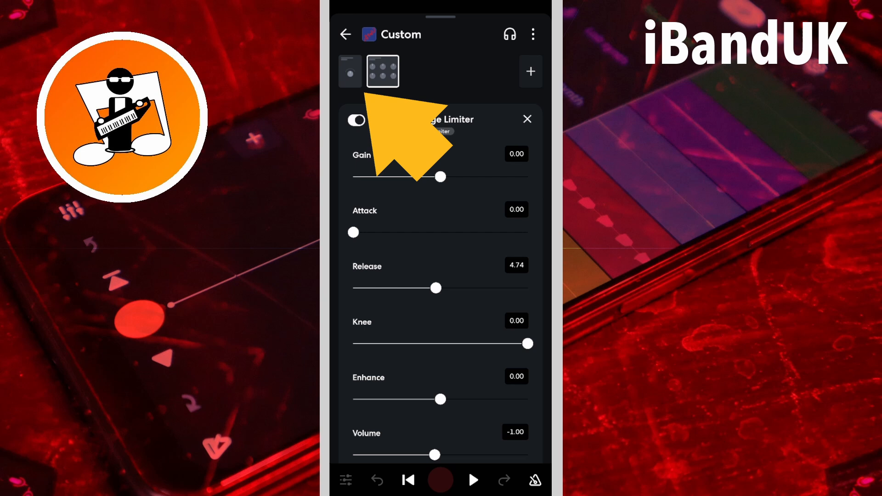
left_click(350, 71)
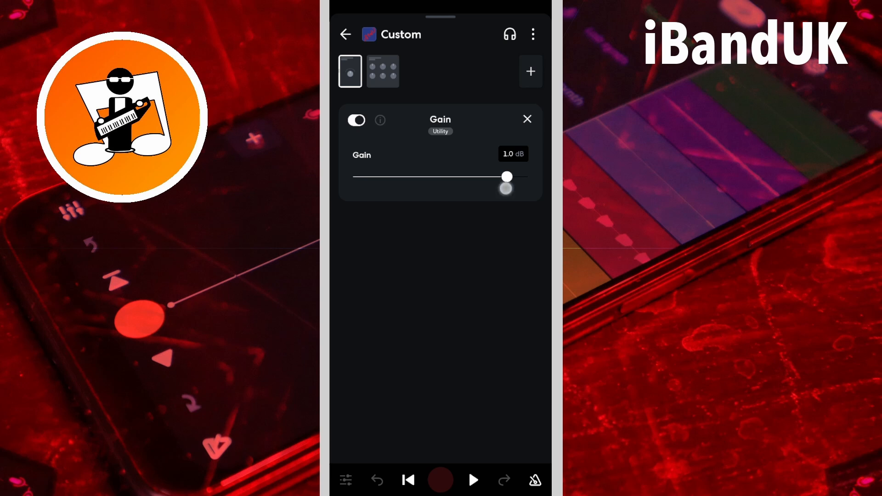
left_click_drag(506, 176, 512, 177)
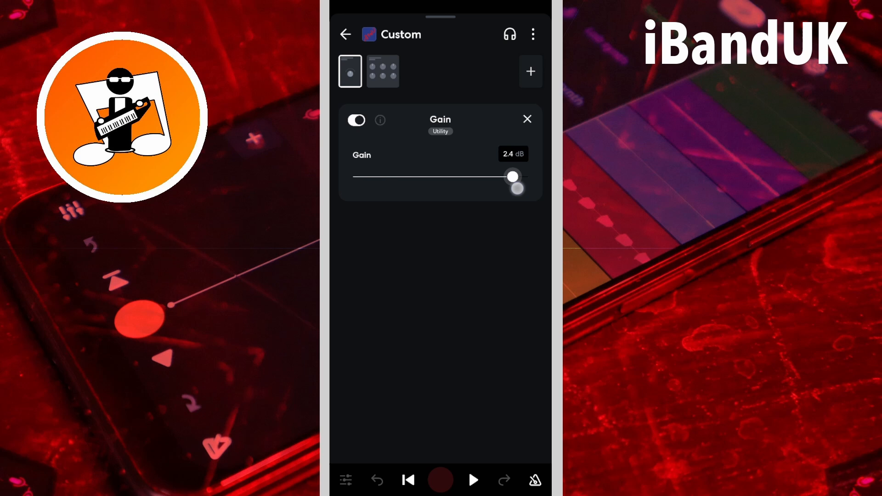
left_click_drag(511, 177, 516, 179)
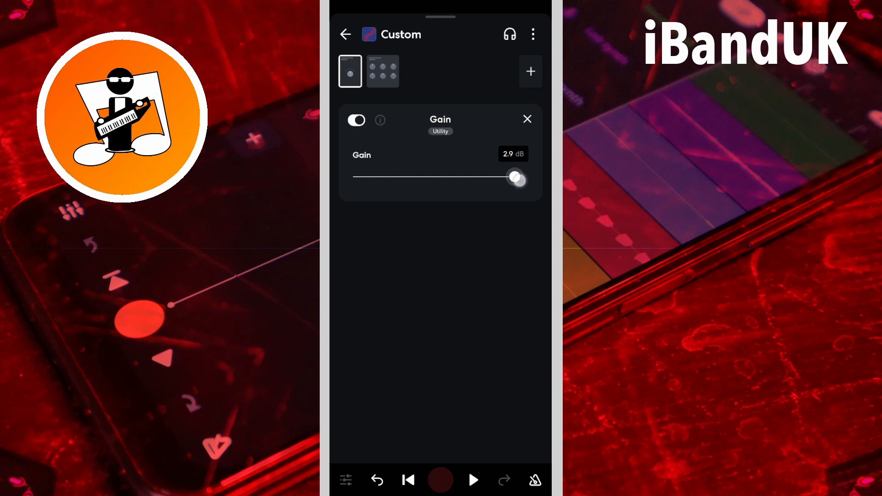
left_click_drag(513, 177, 516, 177)
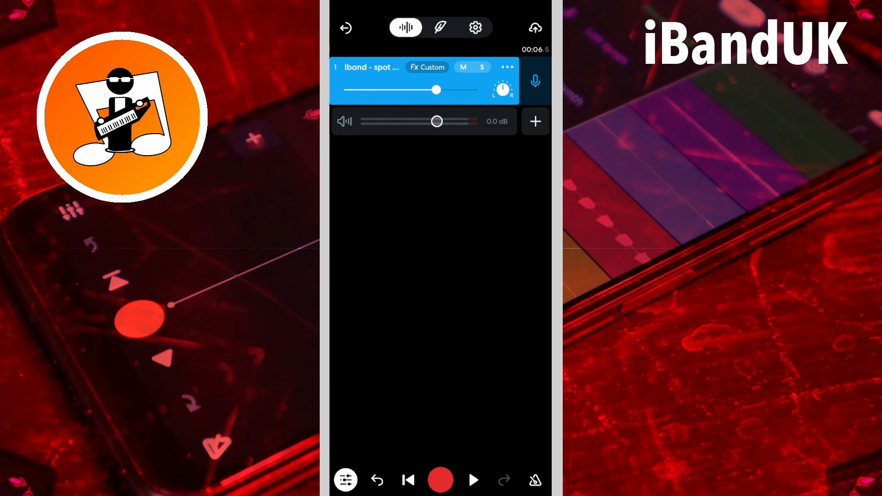
- Play the spot track with boosted gain and stop at about 7.7 seconds
left_click(473, 481)
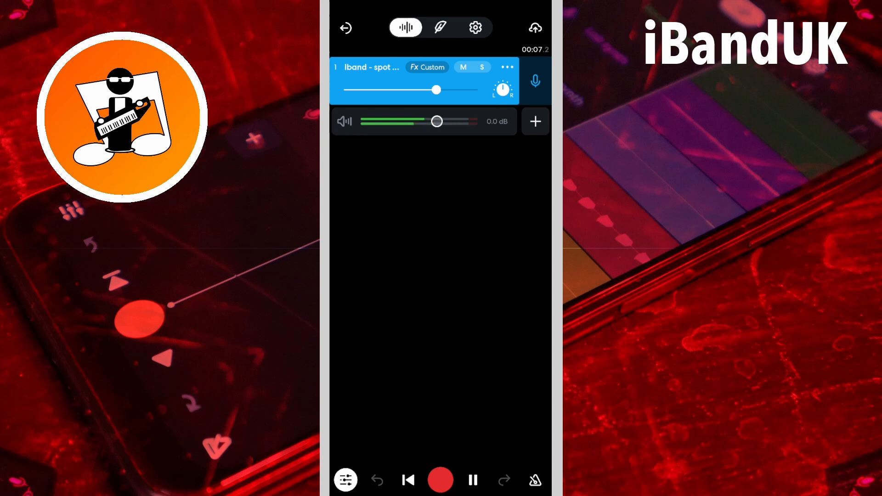
left_click(473, 480)
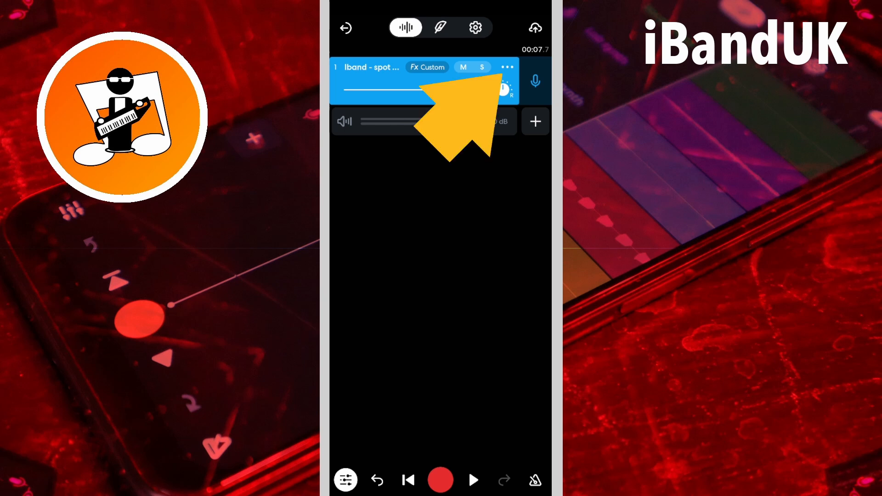
- Choose Export as Audio from the spot track's options menu
left_click(507, 67)
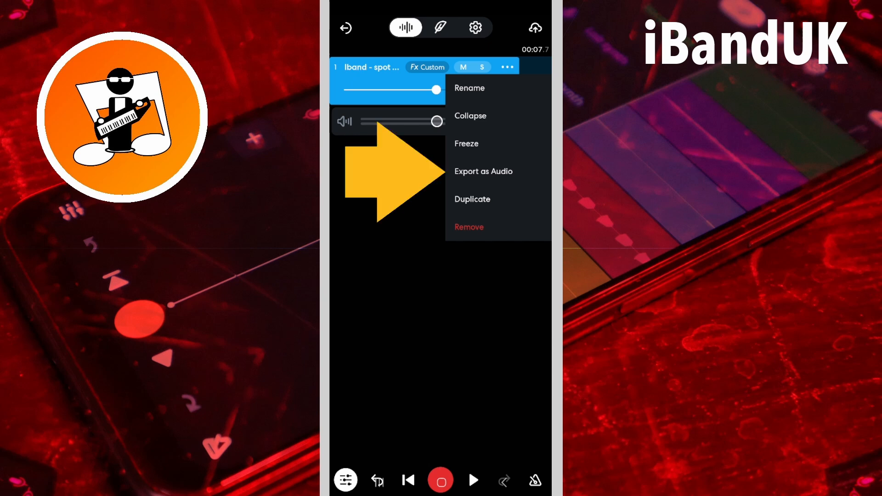
left_click(483, 172)
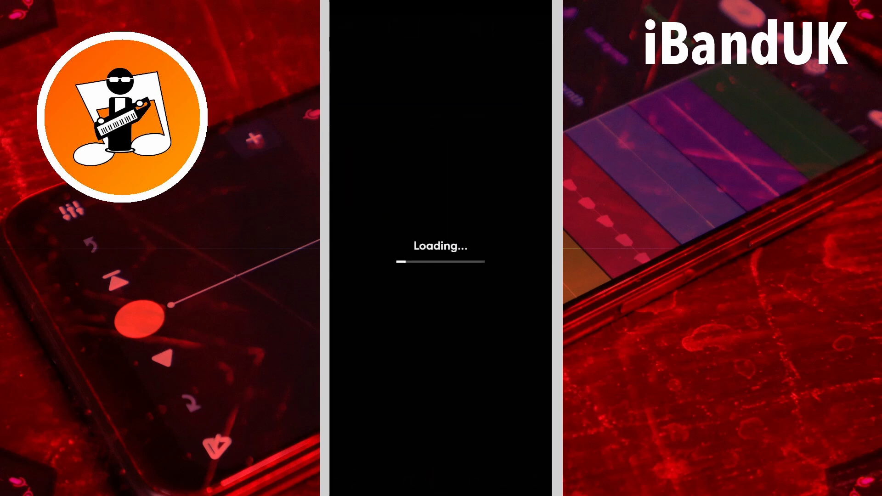